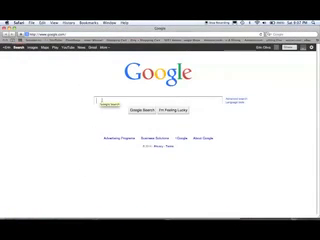
Step: Search Google for "thing" to find the Thingiverse site
type("thing")
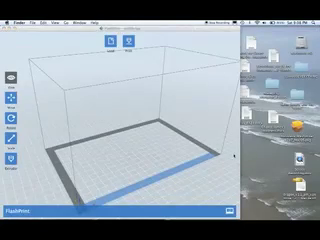
Step: Bring up FlashPrint's Load dialog showing the Downloads folder
left_click(102, 40)
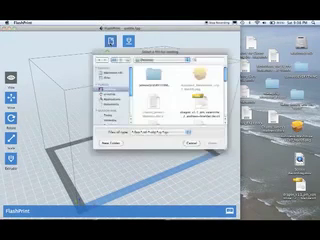